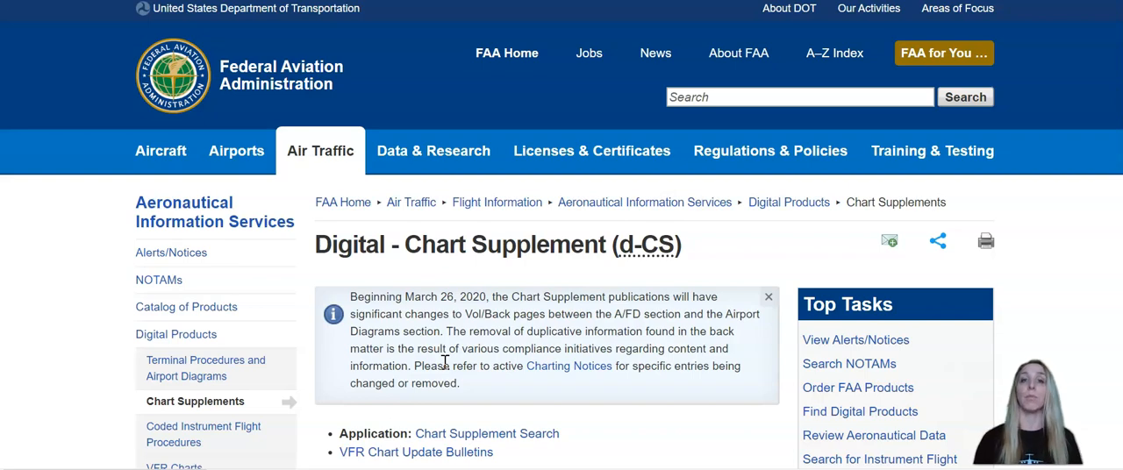
mouse_move(555, 338)
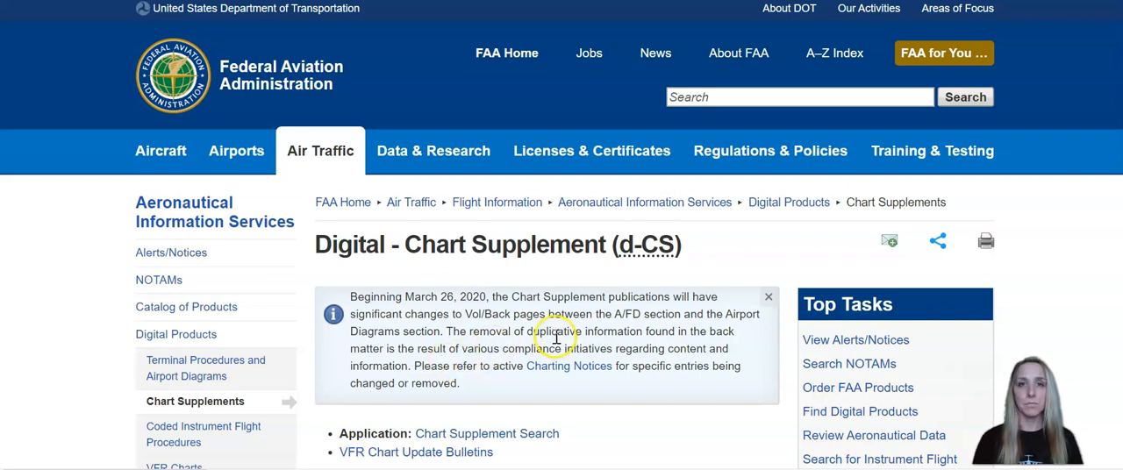
Step: Scroll down to the Chart Supplements cover-to-cover PDF table
scroll("down", 3)
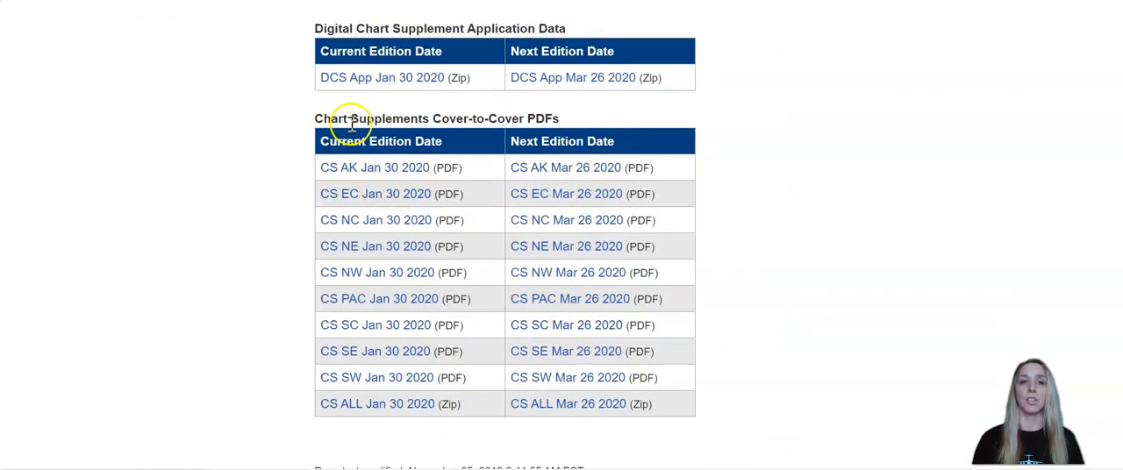
mouse_move(375, 168)
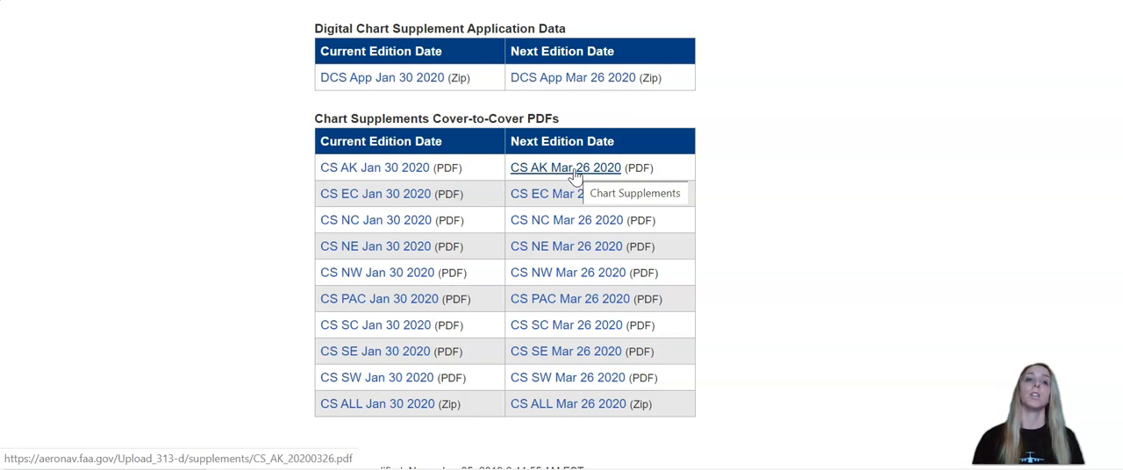
mouse_move(375, 168)
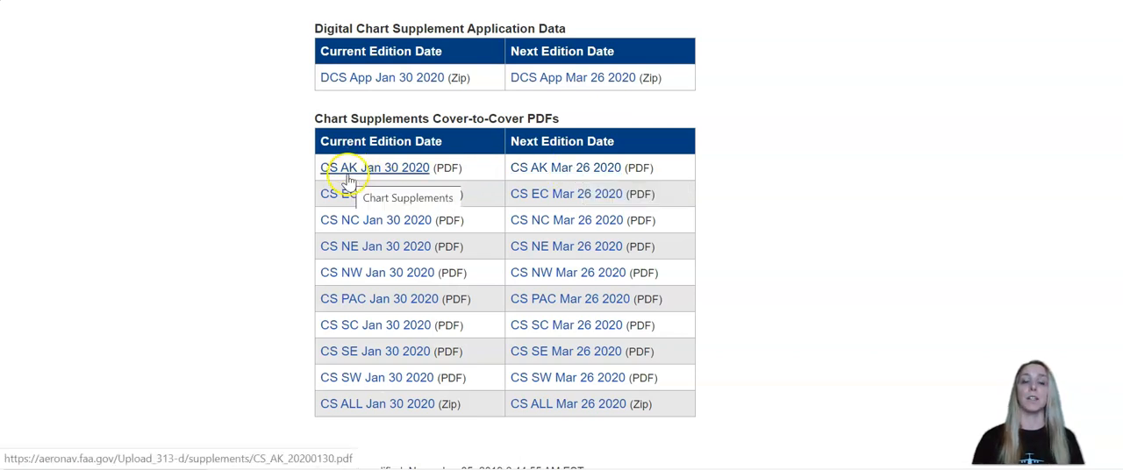
mouse_move(369, 377)
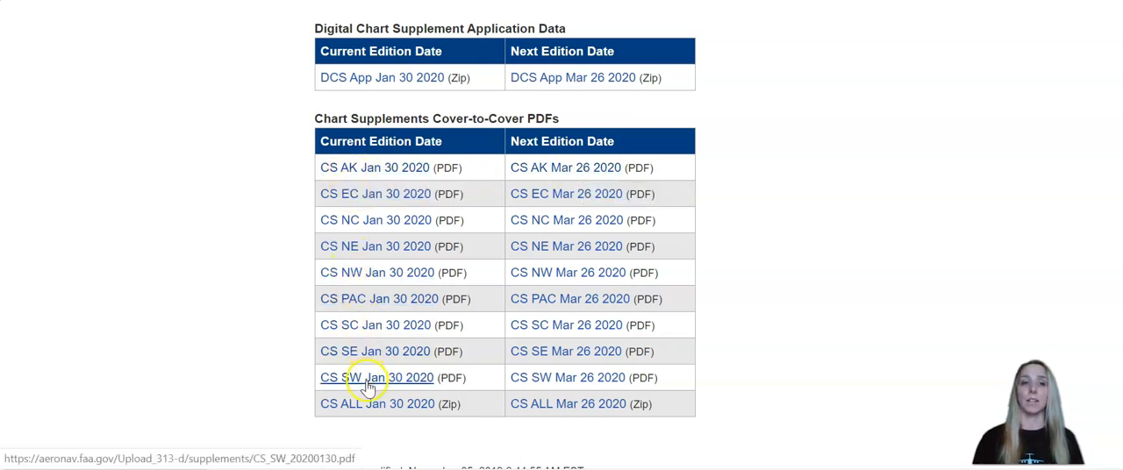
mouse_move(364, 403)
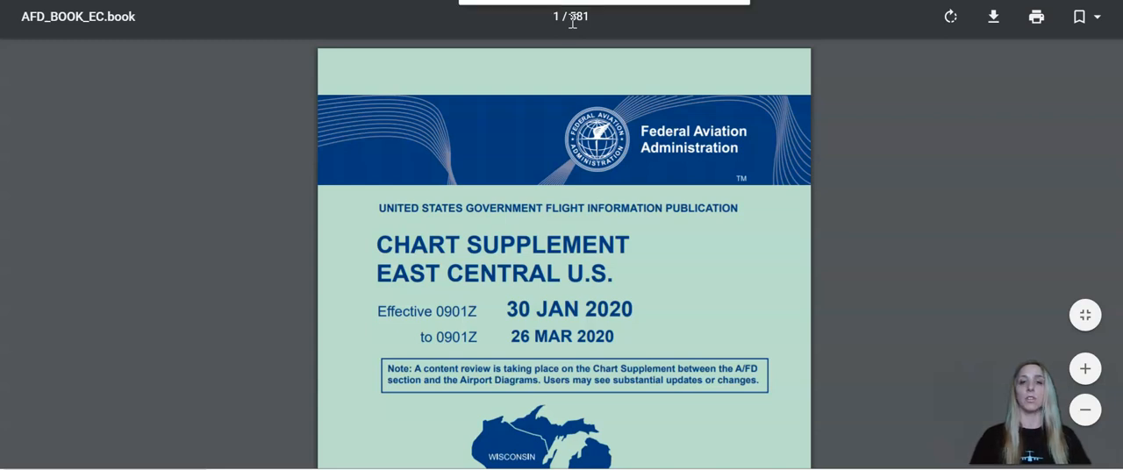
Step: Jump to page 102, then scroll to the Oshkosh Wittman RGNL entry on page 365
scroll("down", 3)
type("24")
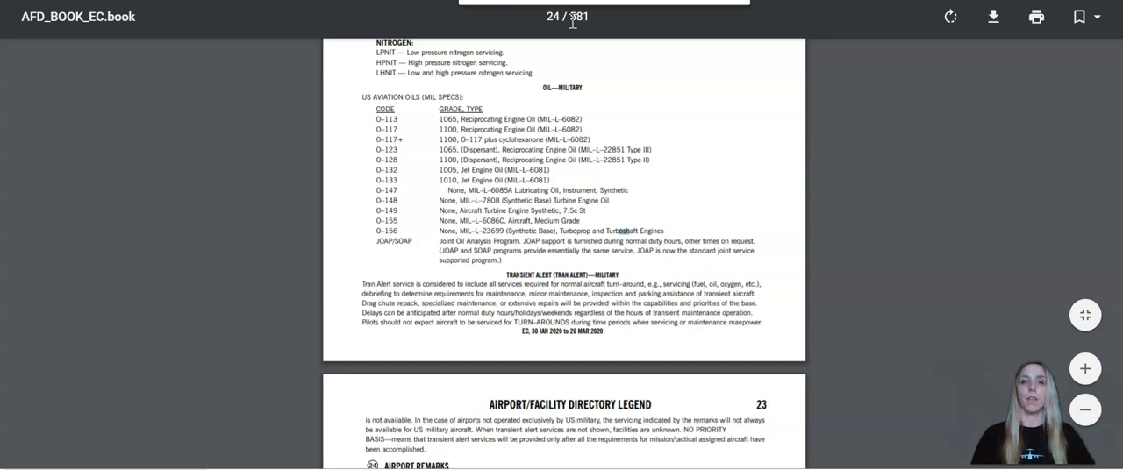
type("102")
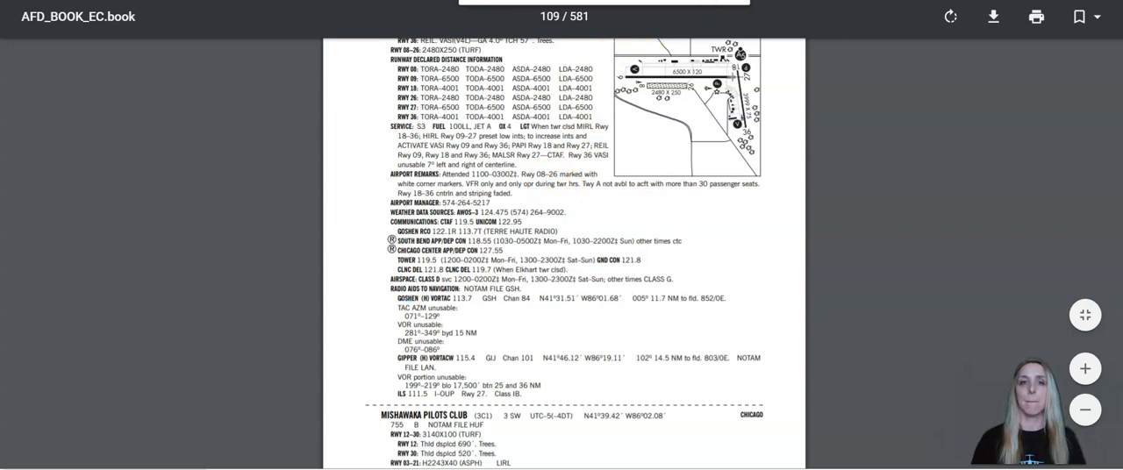
scroll("down", 3)
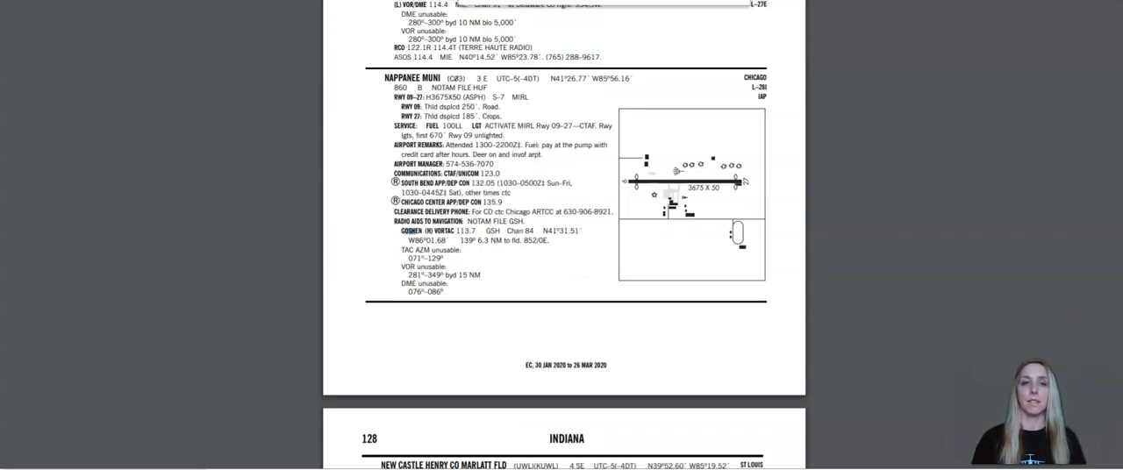
scroll("down", 3)
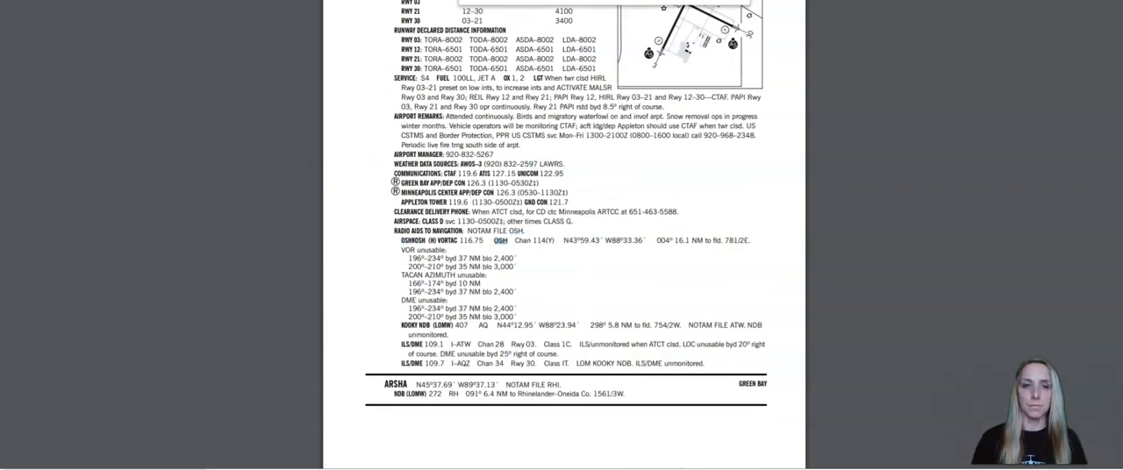
scroll("down", 3)
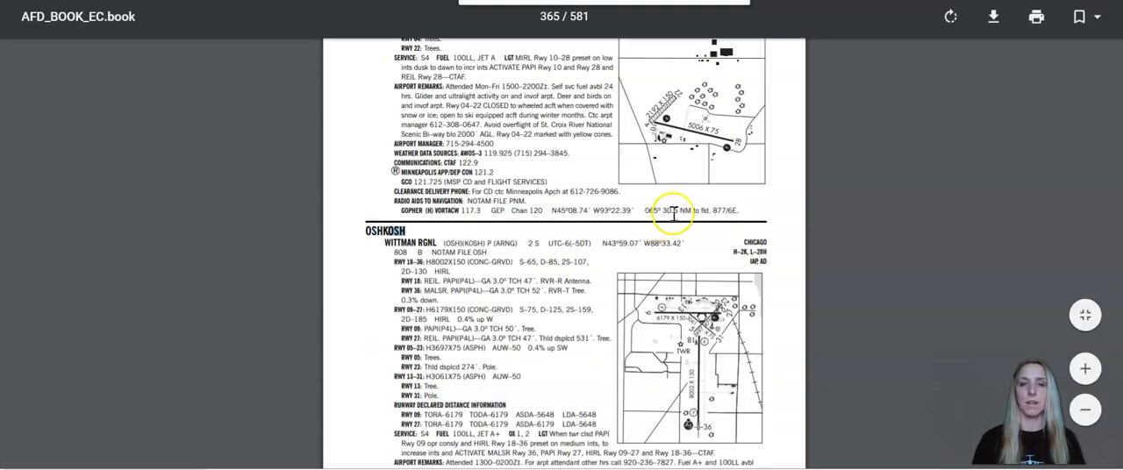
Step: Scroll to page 366 showing the Oshkosh AIRSPACE: CLASS D line
scroll("down", 3)
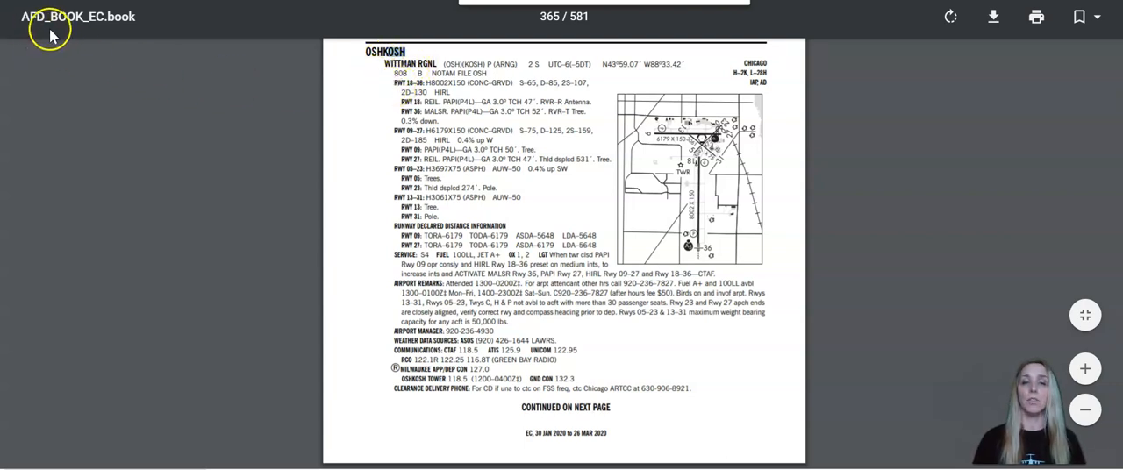
mouse_move(219, 119)
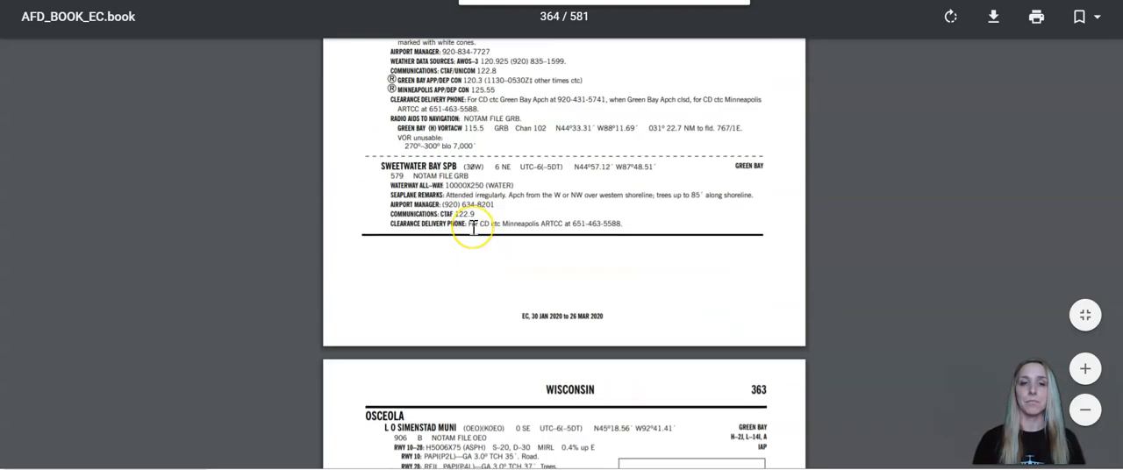
scroll("down", 3)
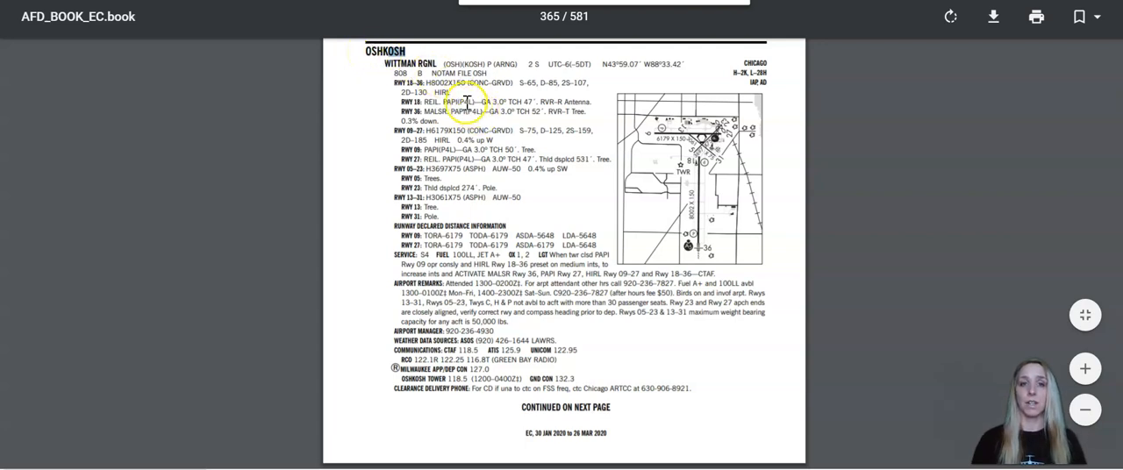
scroll("down", 3)
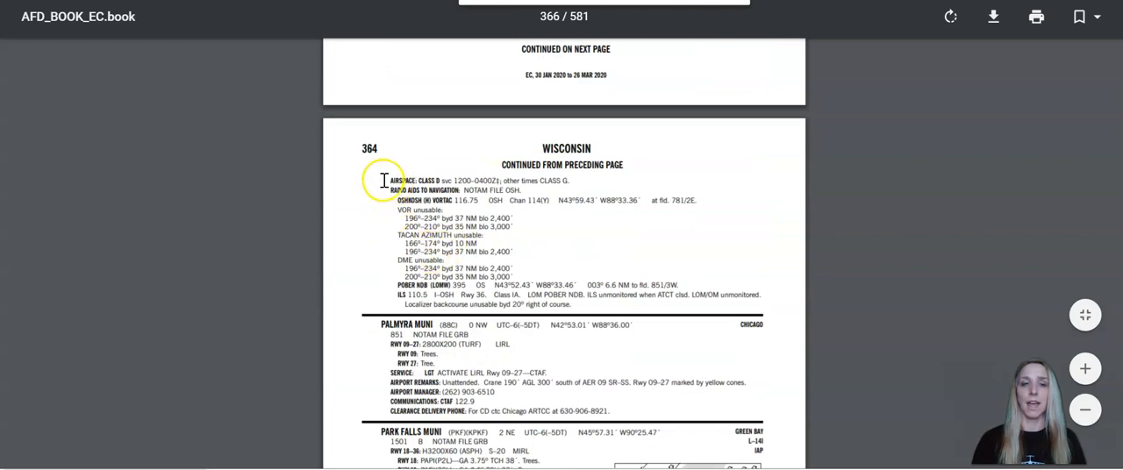
Step: Select the Oshkosh AIRSPACE: CLASS D text on page 366
double_click(412, 180)
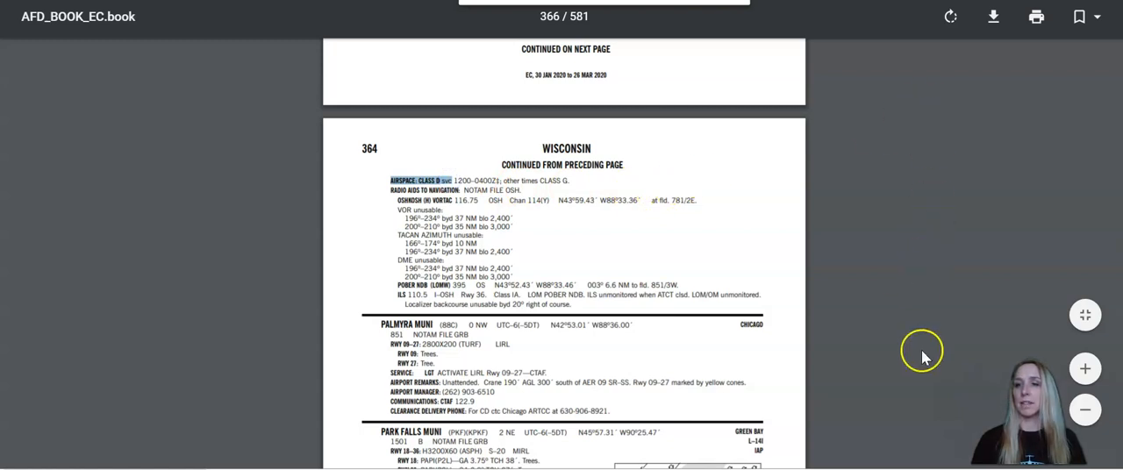
mouse_move(805, 298)
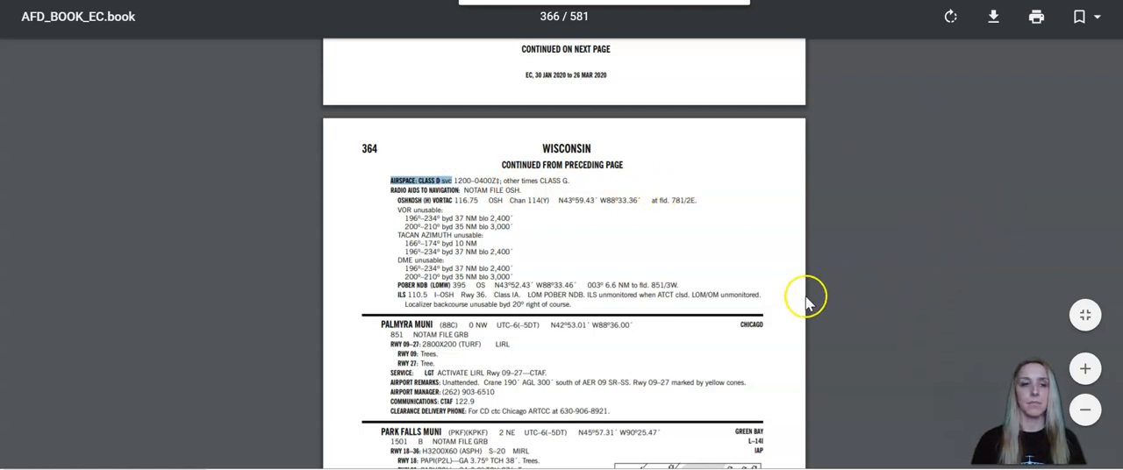
mouse_move(771, 200)
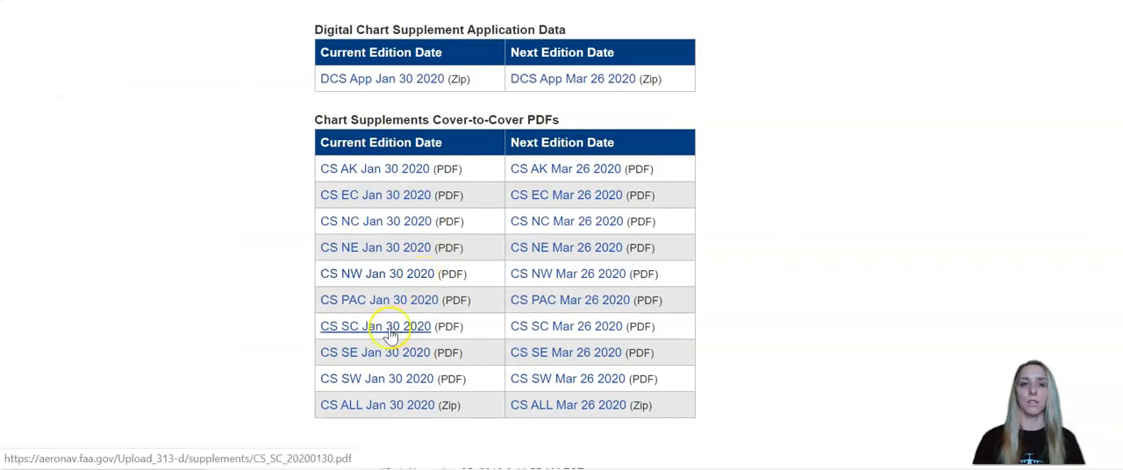
Step: Open CS SW Jan 30 2020 and highlight John Wayne's Class C service hours
left_click(374, 325)
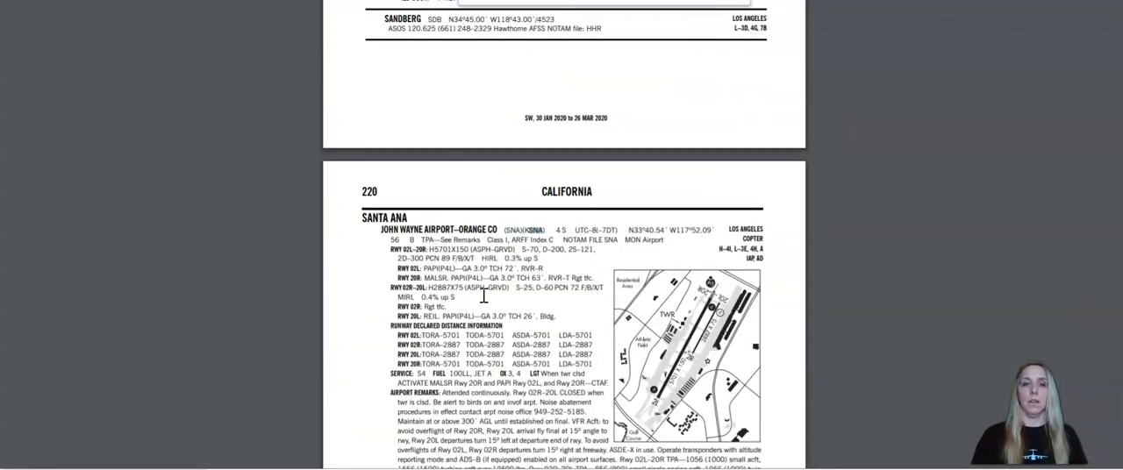
scroll("down", 3)
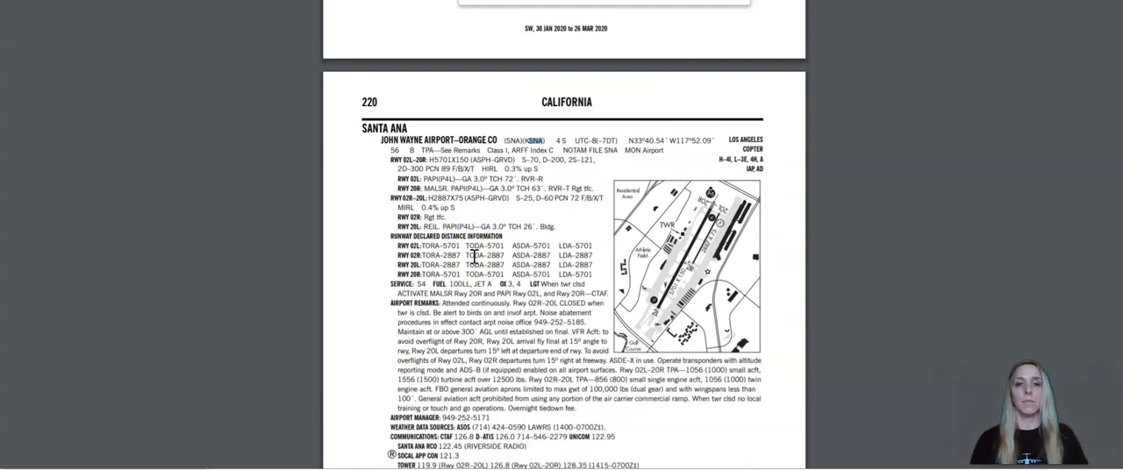
scroll("down", 3)
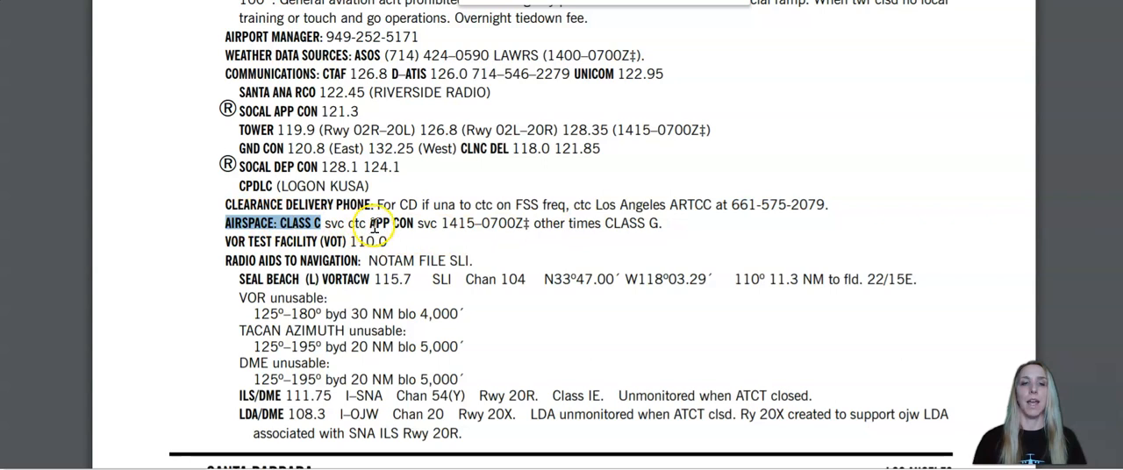
left_click_drag(369, 223, 522, 222)
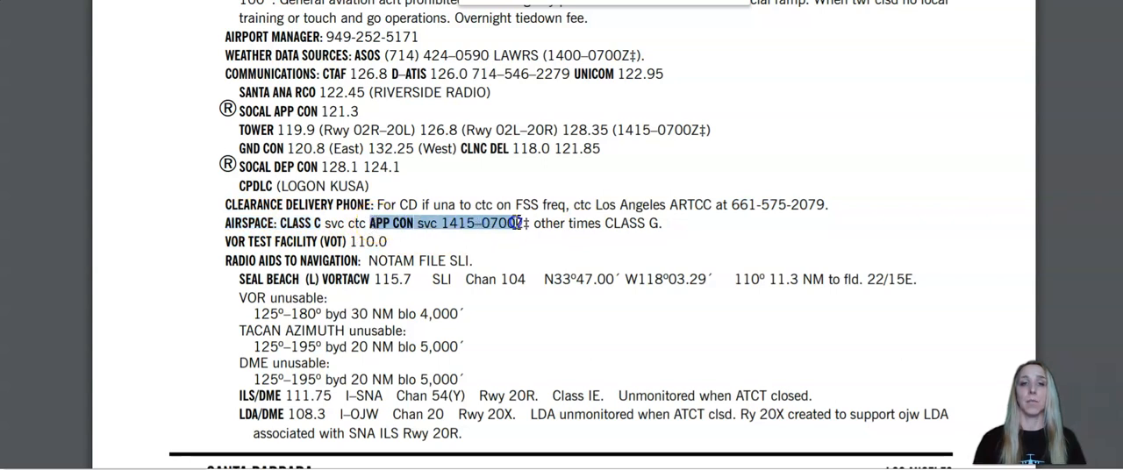